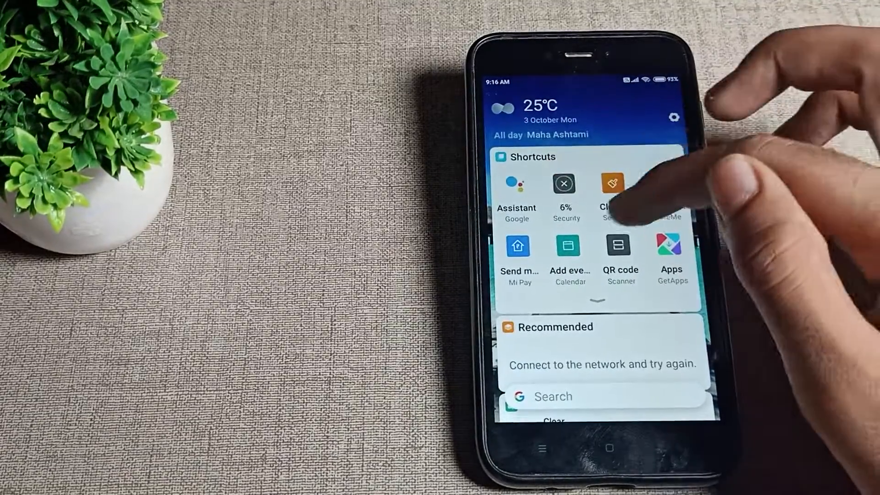
# - Leave the Shortcuts widget feed and return to the home screen's app icons
pyautogui.click(612, 184)
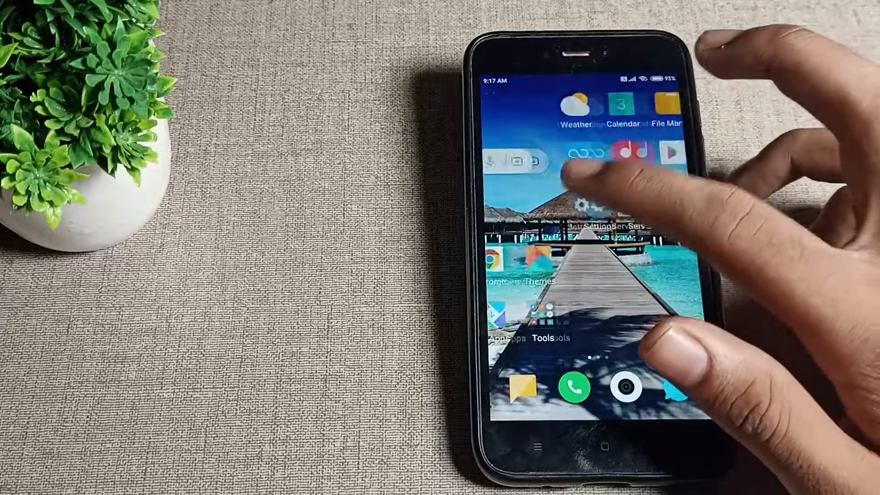
# - Open Settings and reach the portable hotspot setup form with SSID, password and WPA2 PSK
pyautogui.click(587, 206)
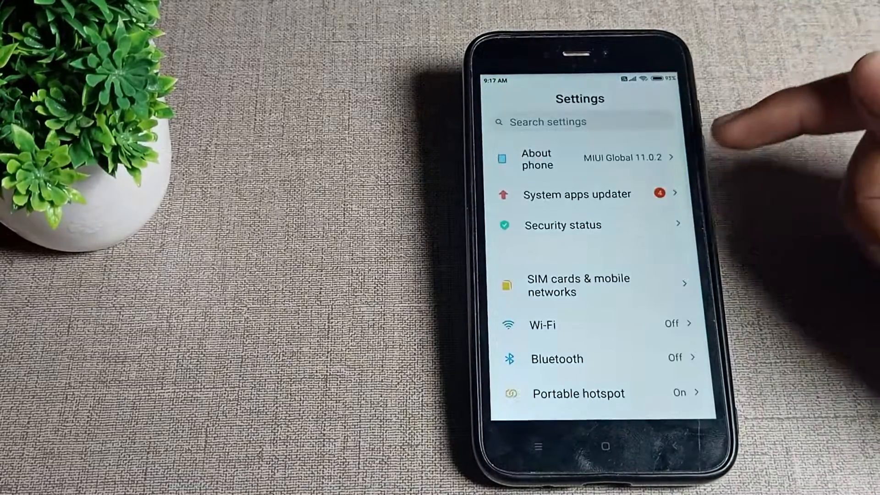
pyautogui.scroll(-3)
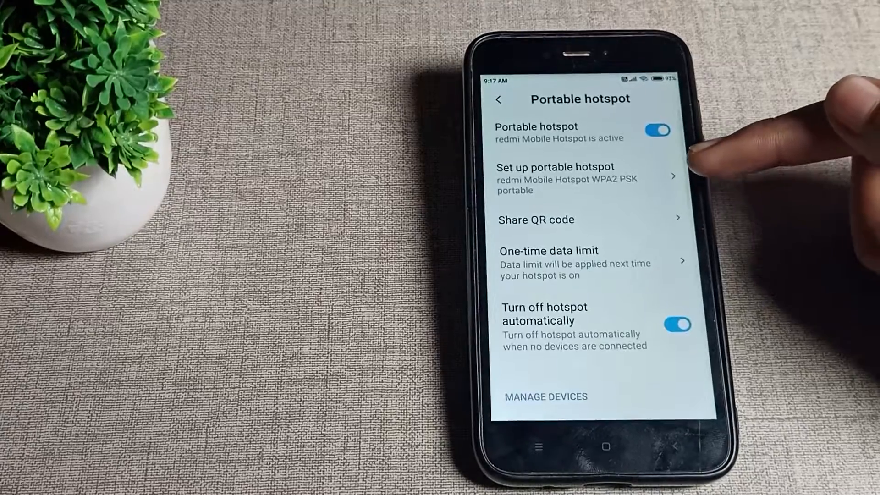
pyautogui.click(566, 166)
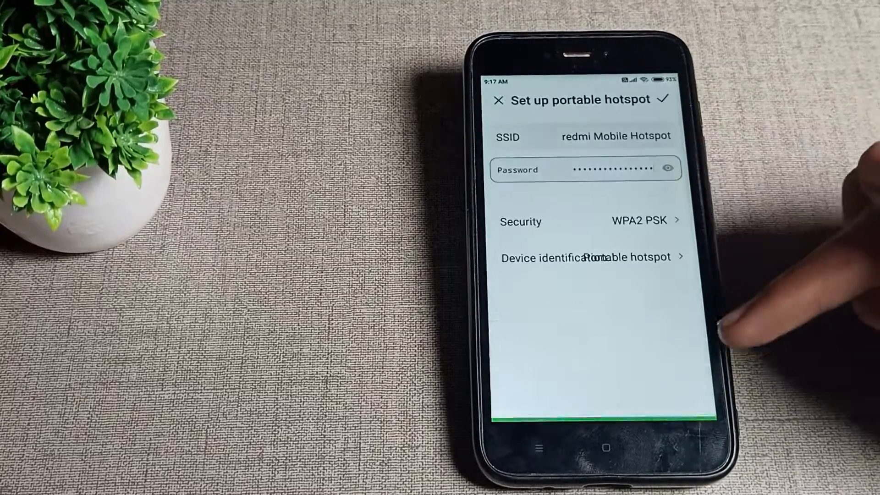